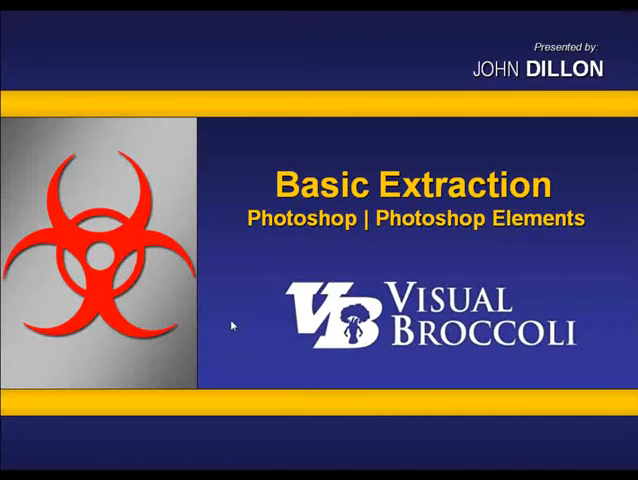
mouse_move(250, 295)
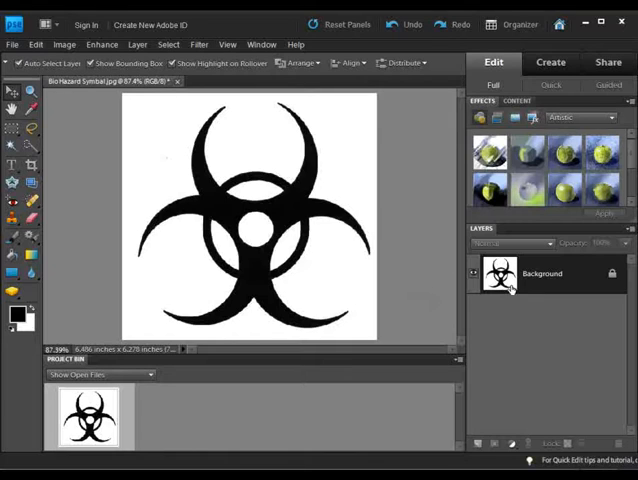
mouse_move(543, 285)
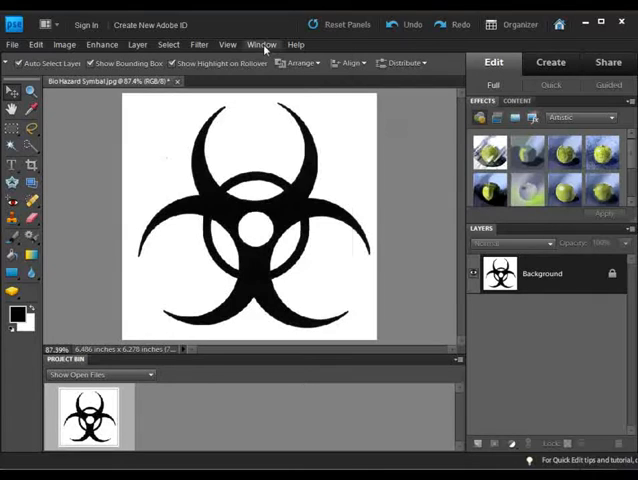
Switch to Photoshop Elements showing Bio Hazard Symbol.jpg in the Full Edit workspace.
click(261, 44)
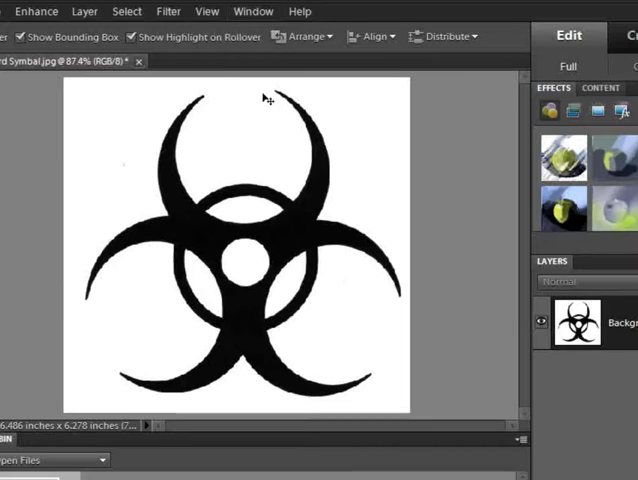
Hide the Project Bin and confirm a layer thumbnail size in Layers Panel Options.
click(206, 11)
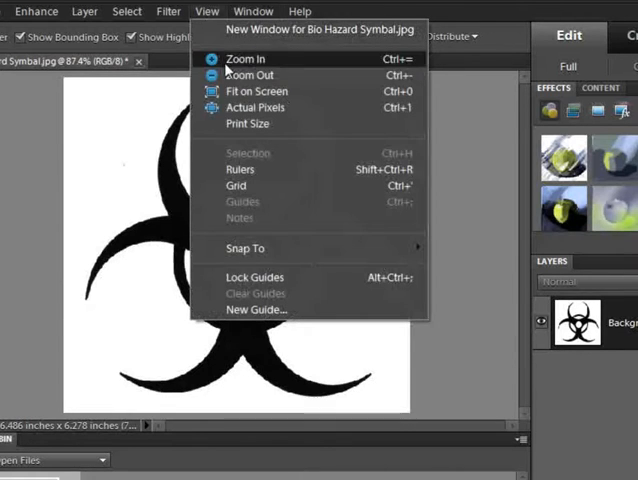
click(255, 11)
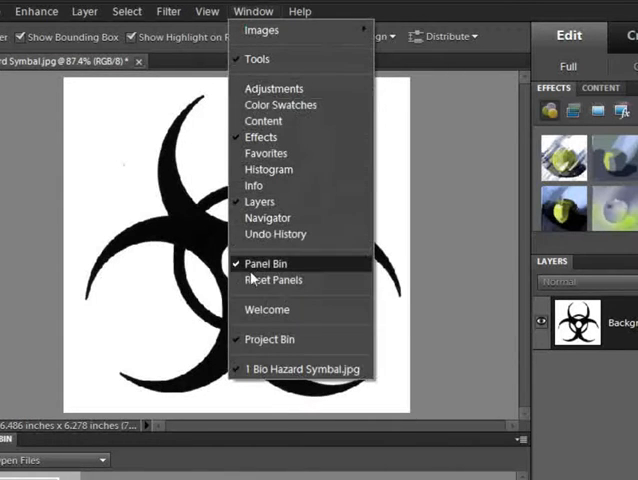
mouse_move(240, 268)
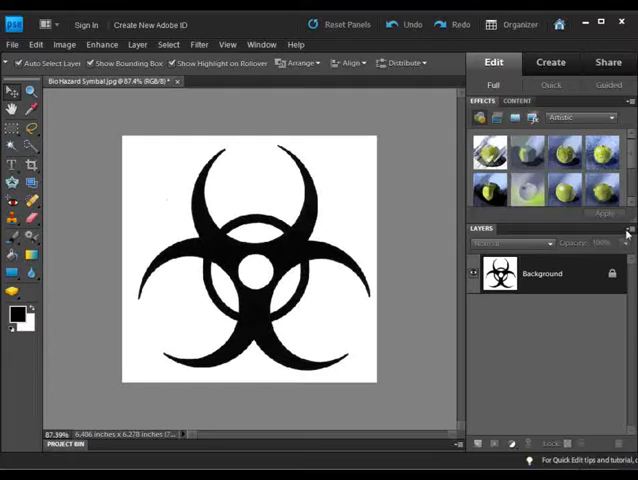
click(629, 228)
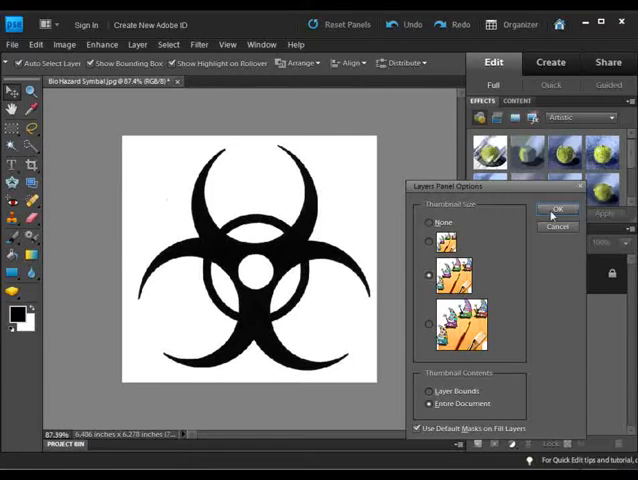
click(557, 210)
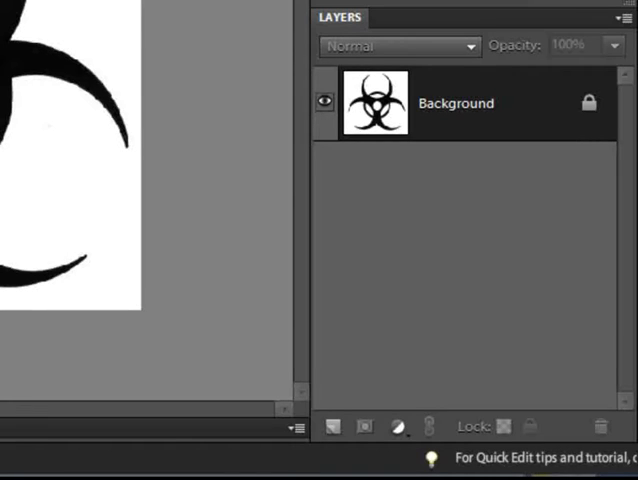
mouse_move(463, 113)
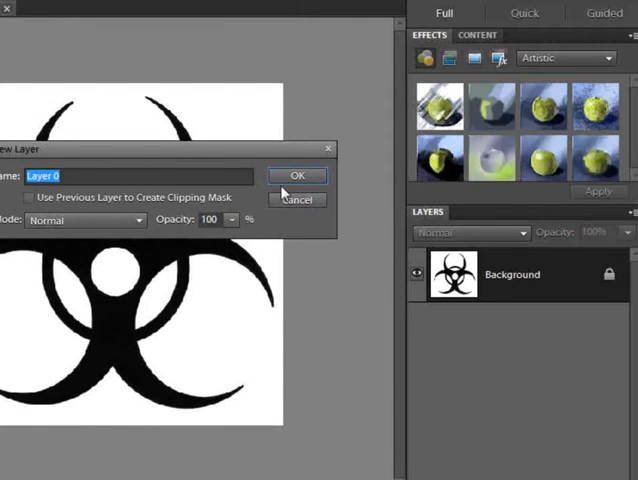
Convert the Background into an unlocked layer named Layer 0.
click(297, 175)
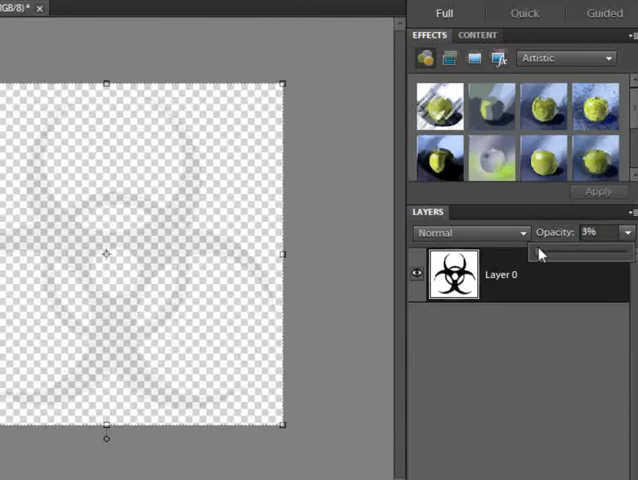
drag(552, 251, 535, 251)
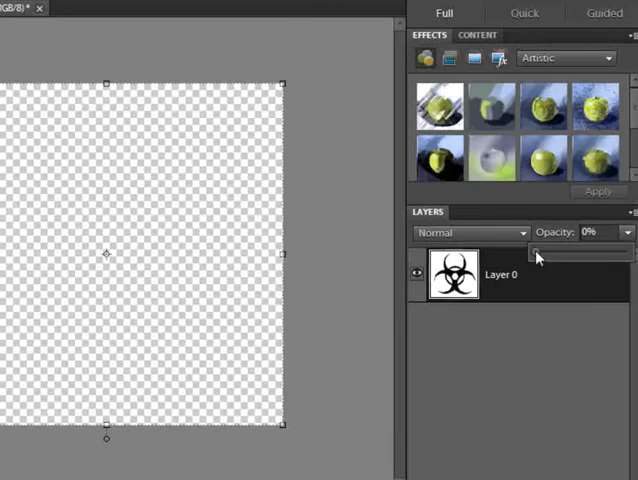
drag(537, 252, 630, 252)
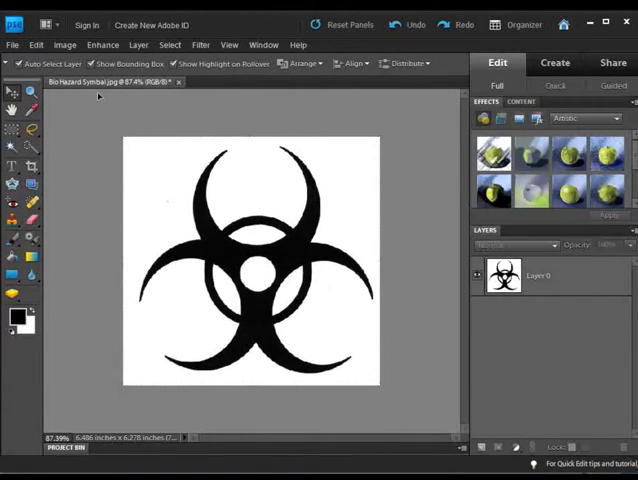
mouse_move(74, 153)
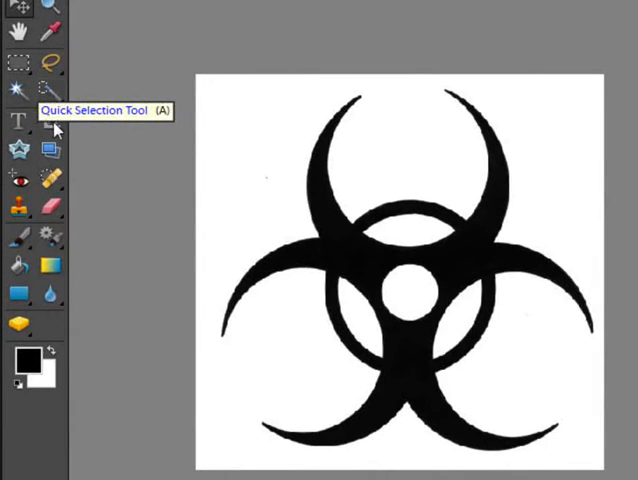
mouse_move(16, 120)
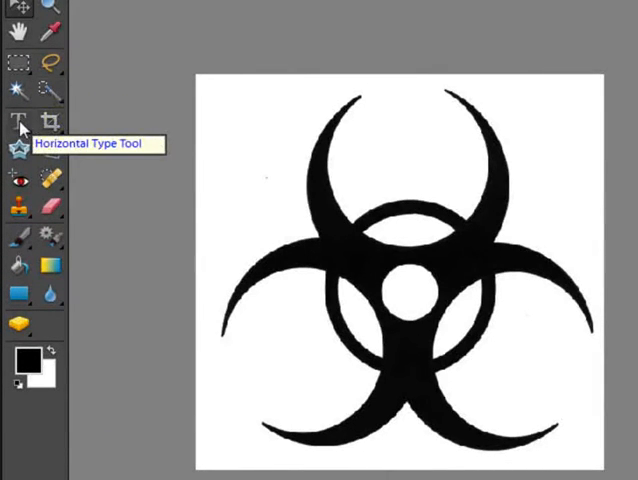
mouse_move(18, 88)
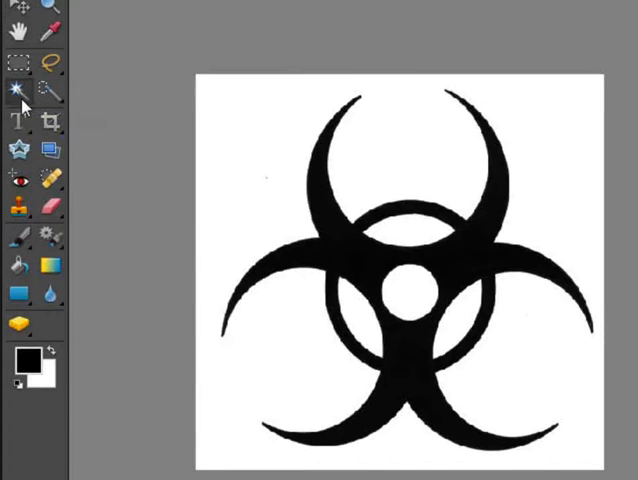
mouse_move(77, 107)
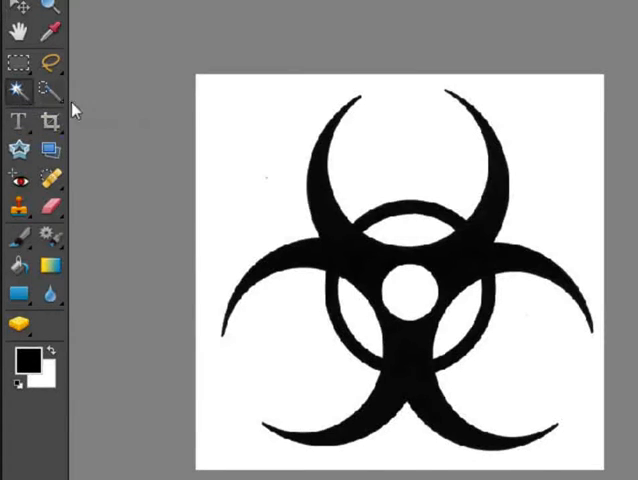
mouse_move(322, 135)
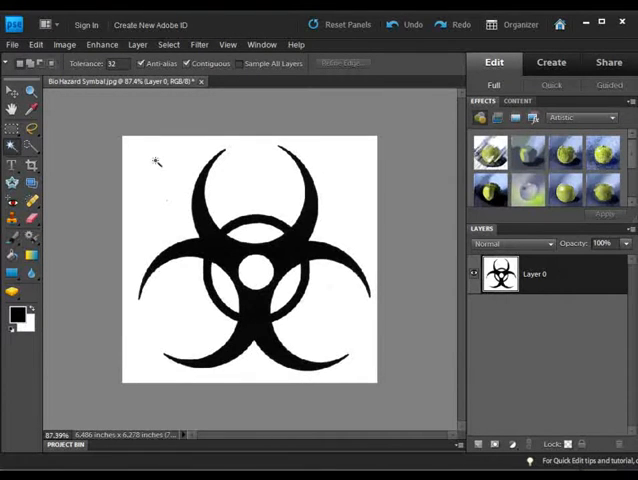
mouse_move(186, 176)
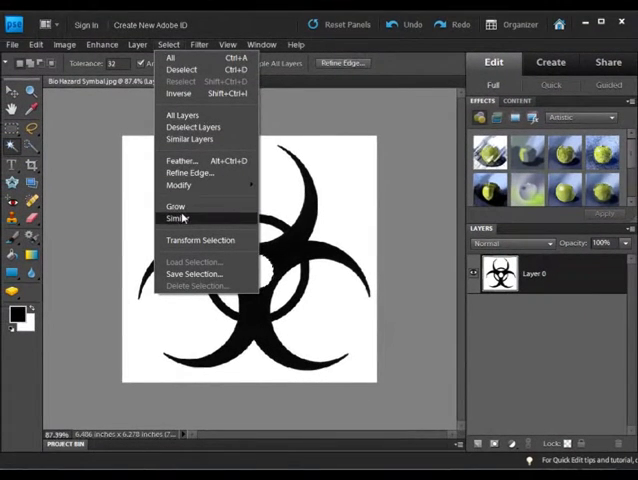
Deselect, then erase the white background around the symbol with the Magic Eraser.
click(174, 205)
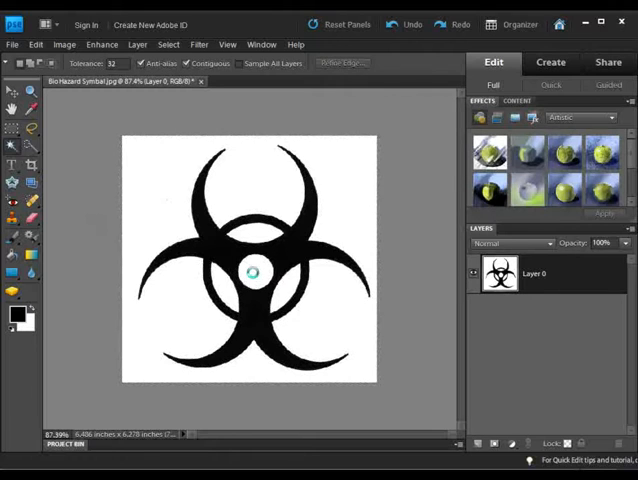
click(253, 275)
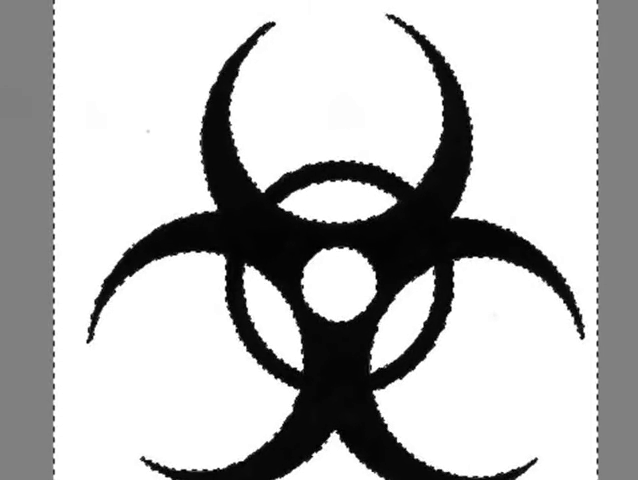
click(166, 9)
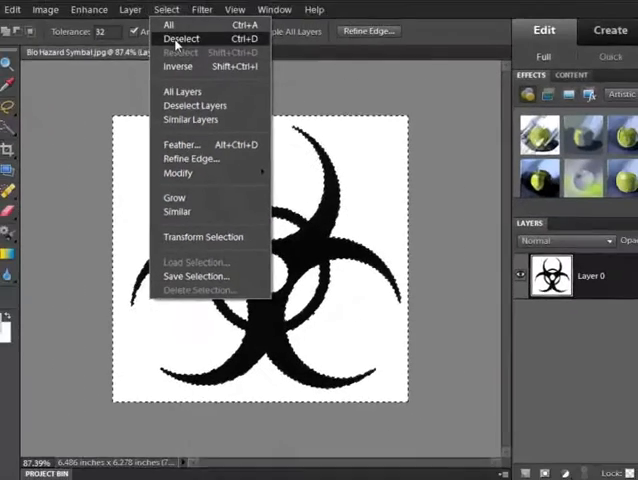
click(181, 39)
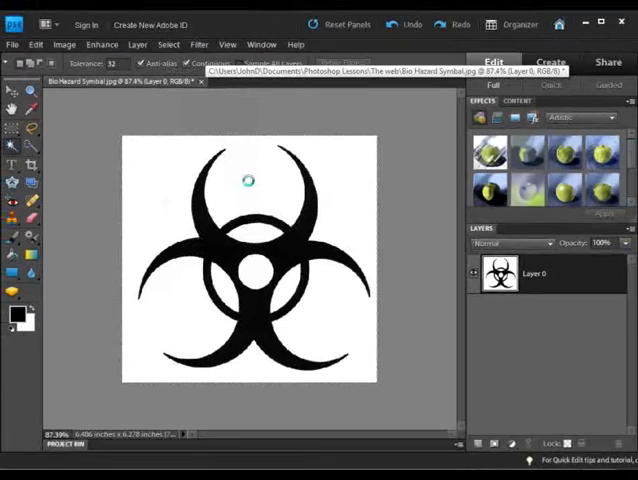
click(247, 180)
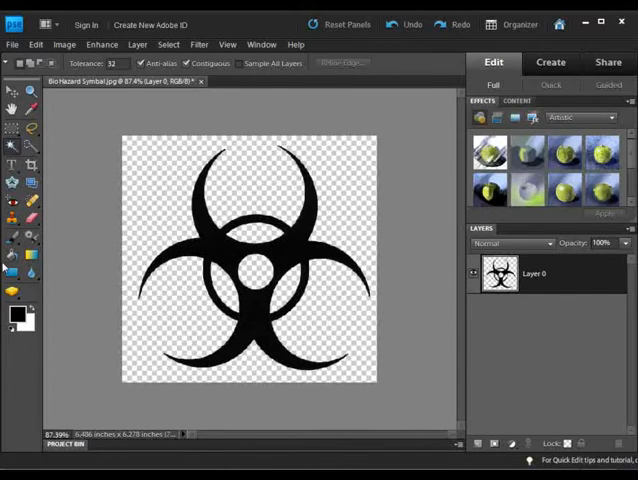
mouse_move(10, 258)
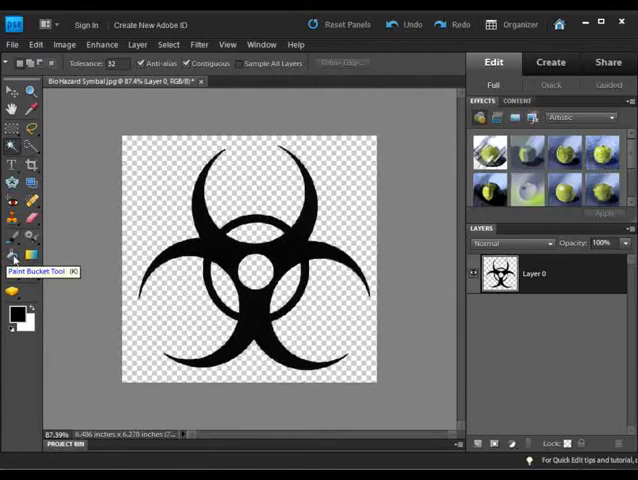
Select the Paint Bucket Tool.
click(14, 257)
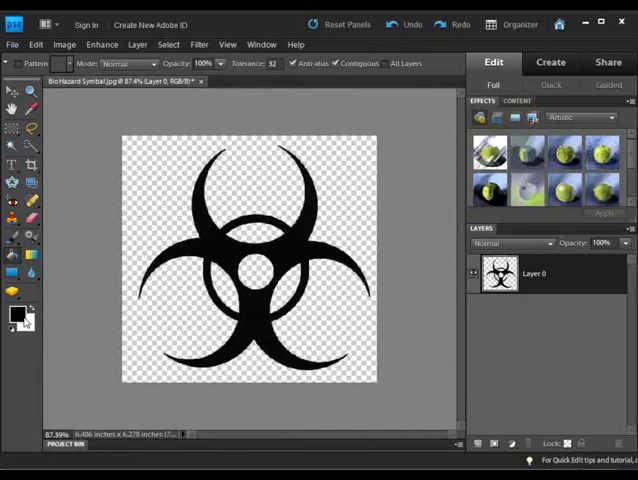
mouse_move(15, 315)
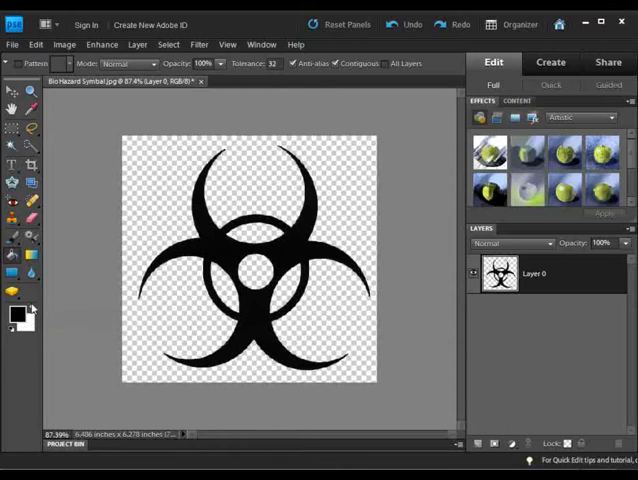
click(14, 314)
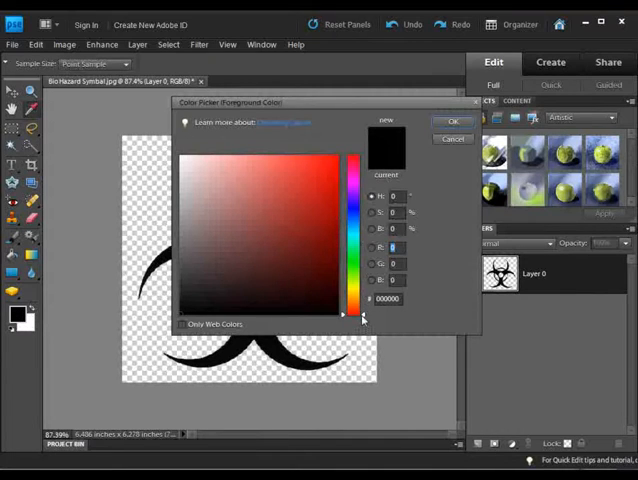
click(351, 228)
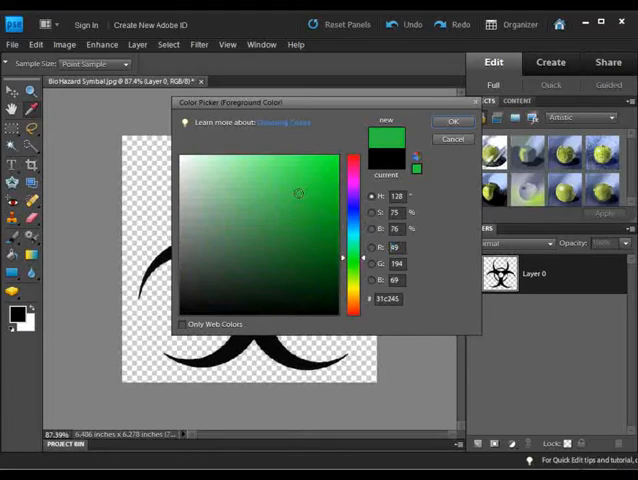
click(223, 218)
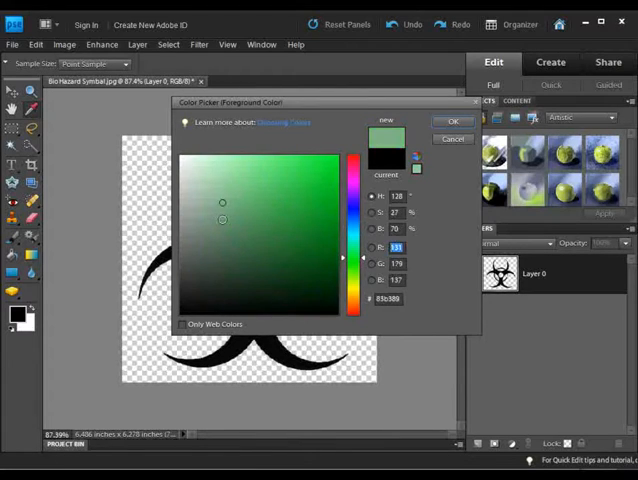
click(205, 208)
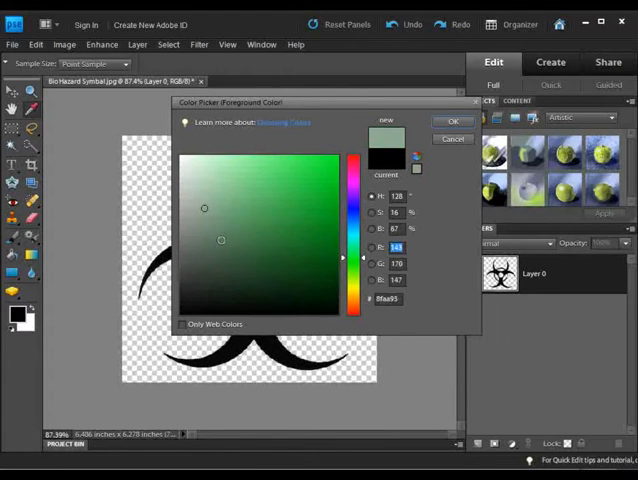
click(330, 158)
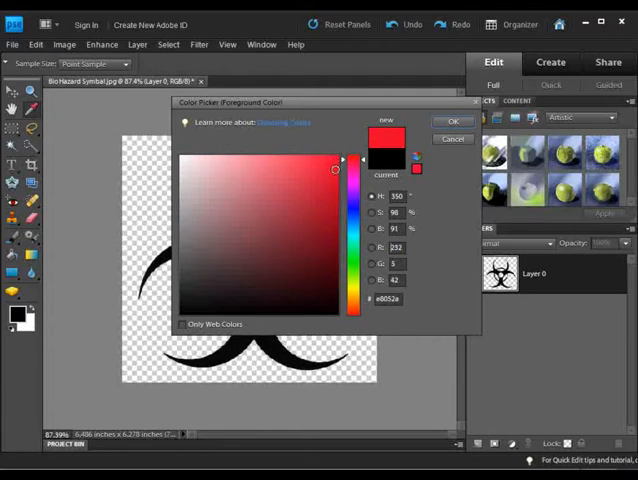
click(453, 120)
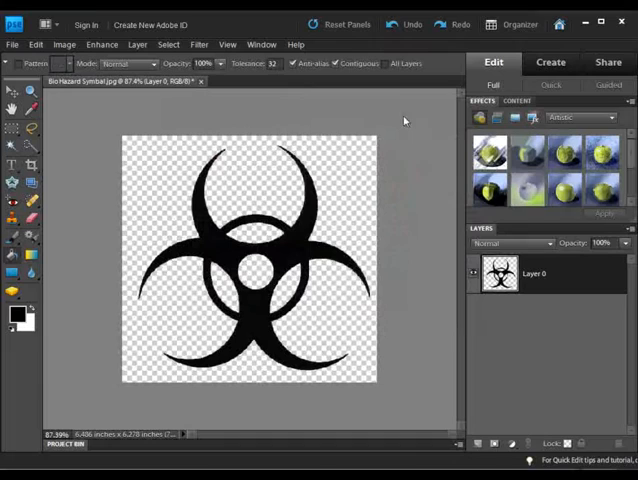
Show the Color Swatches and pick Dark Red as the foreground colour.
click(261, 44)
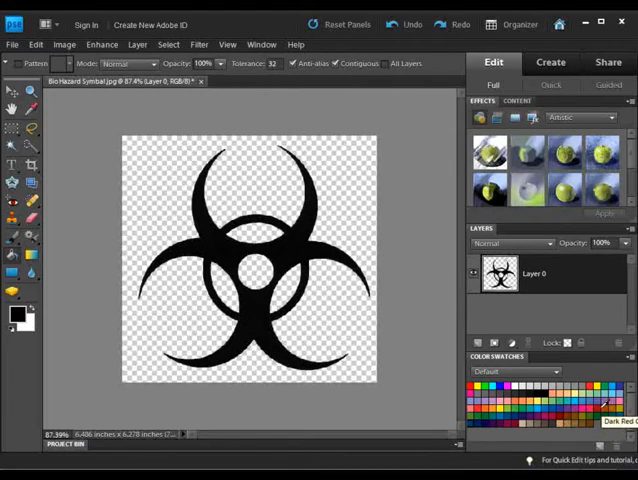
click(605, 405)
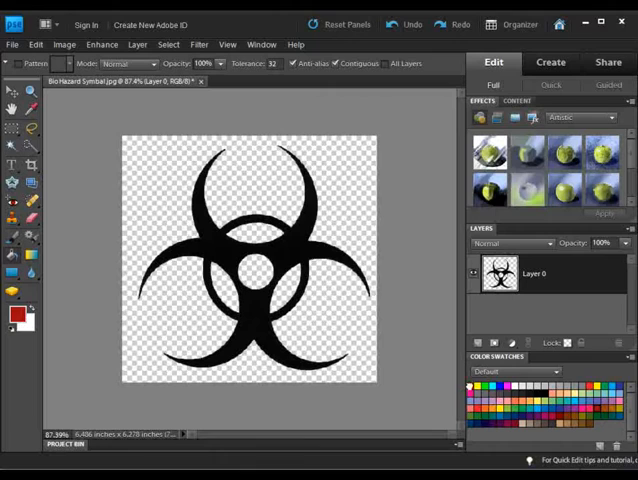
mouse_move(13, 211)
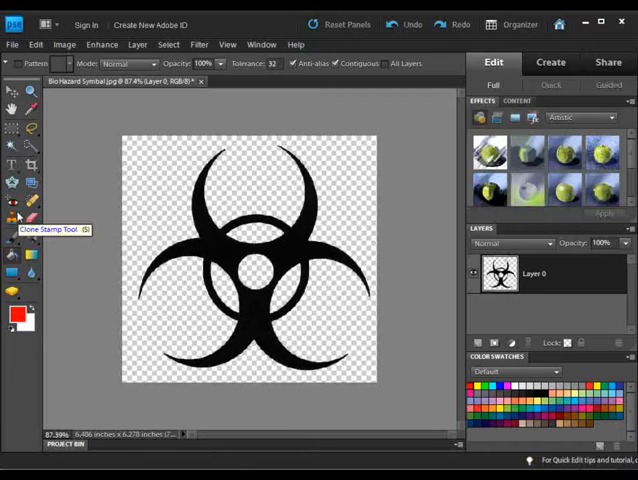
mouse_move(12, 255)
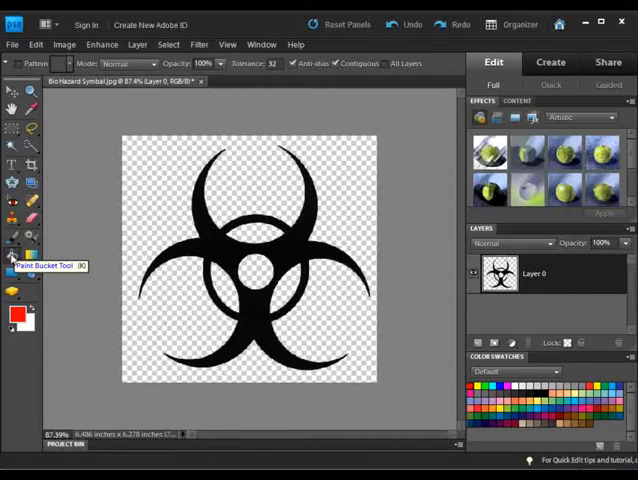
mouse_move(198, 198)
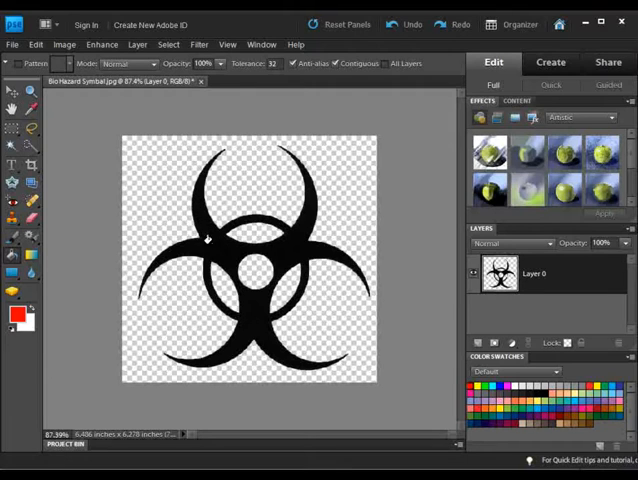
Fill the black biohazard symbol with the red foreground colour using the Paint Bucket.
click(294, 242)
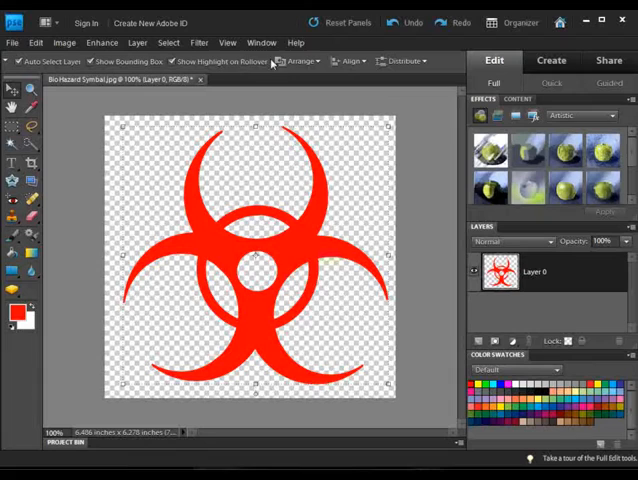
Switch the Effects panel to Layer Styles and open the style category list.
click(261, 42)
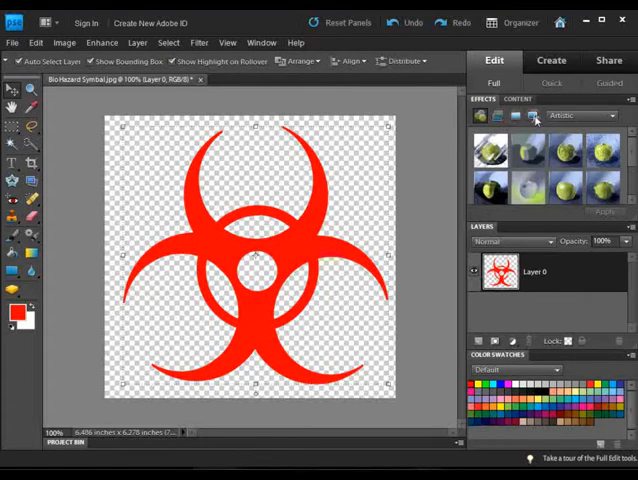
mouse_move(516, 117)
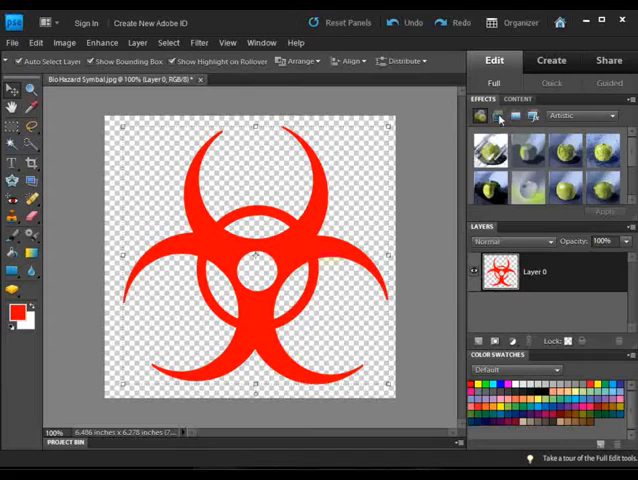
click(583, 116)
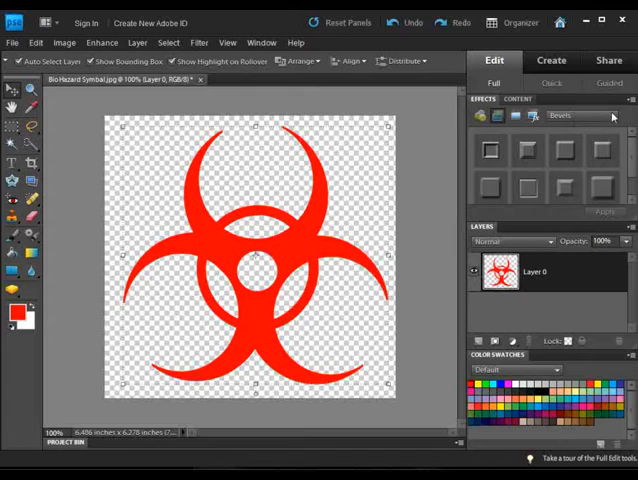
click(610, 115)
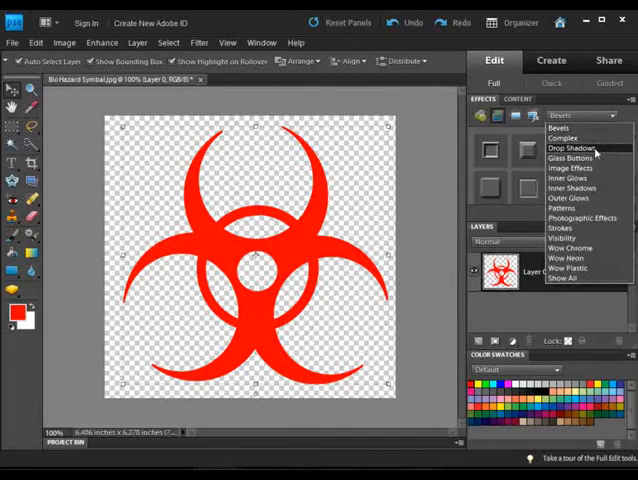
Choose the Drop Shadows category in the layer styles list.
click(571, 148)
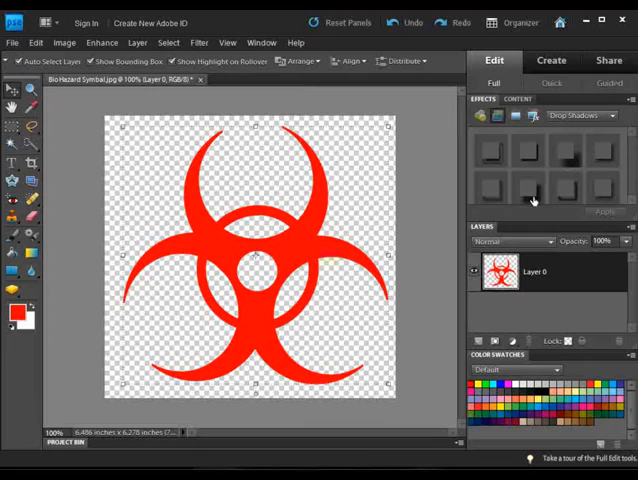
mouse_move(532, 198)
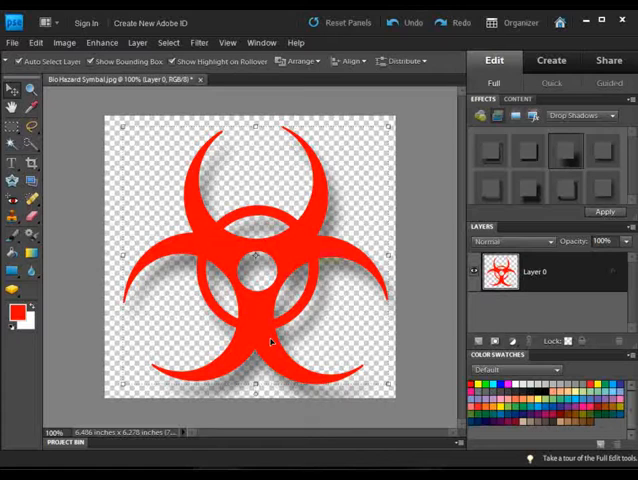
click(63, 42)
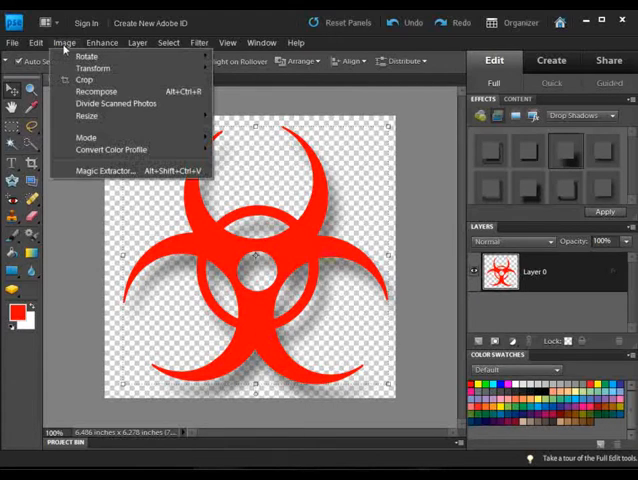
mouse_move(87, 116)
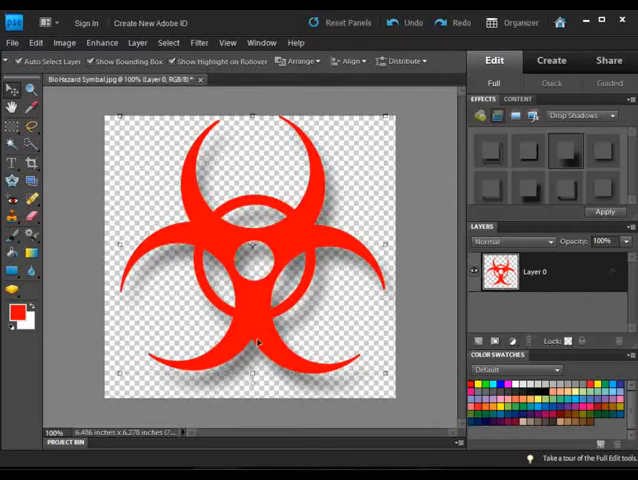
mouse_move(325, 252)
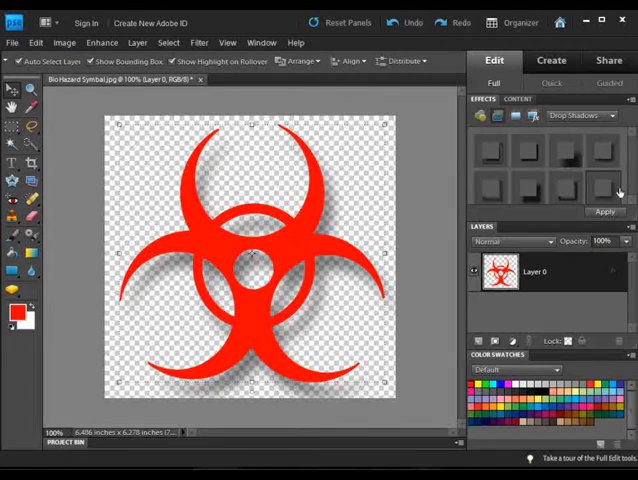
mouse_move(601, 191)
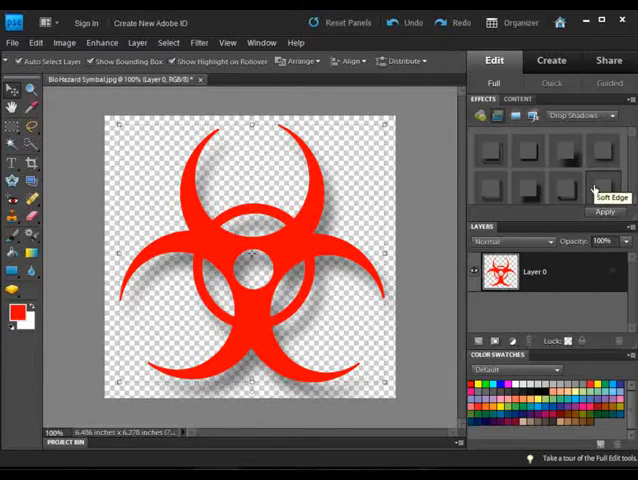
Apply the Soft Edge drop shadow to the symbol and start File > Save As.
click(603, 211)
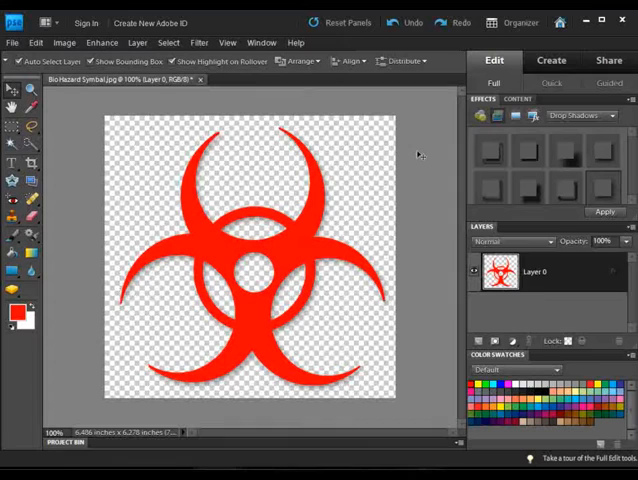
click(12, 42)
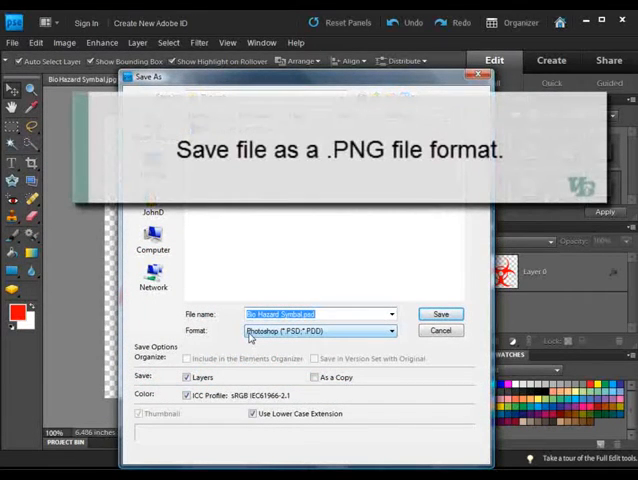
Save the shadowed symbol as a non-interlaced PNG, overwriting Bio Hazard 2.png.
click(389, 330)
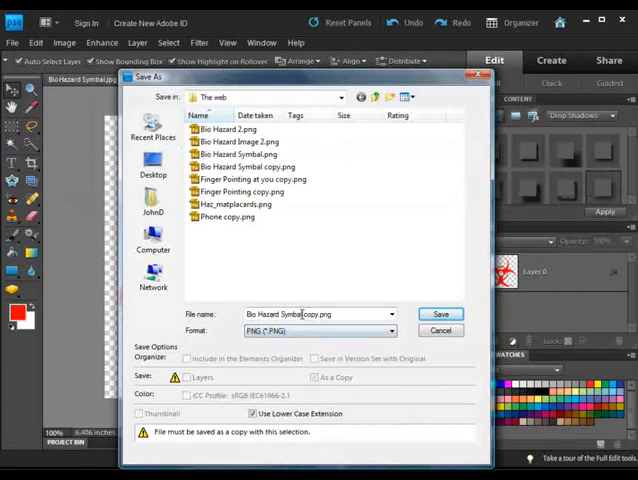
click(237, 129)
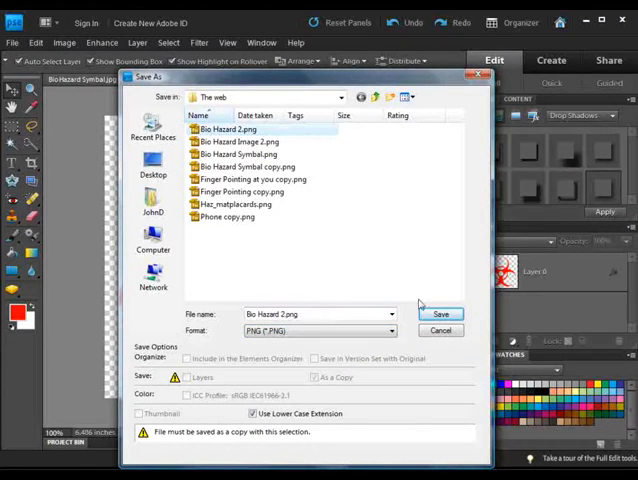
click(440, 313)
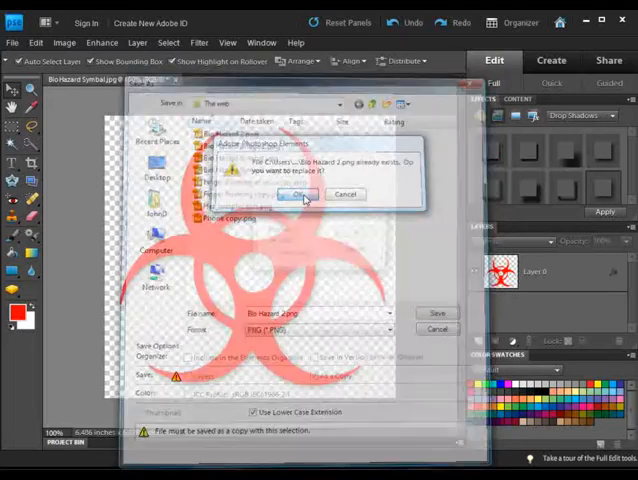
click(294, 194)
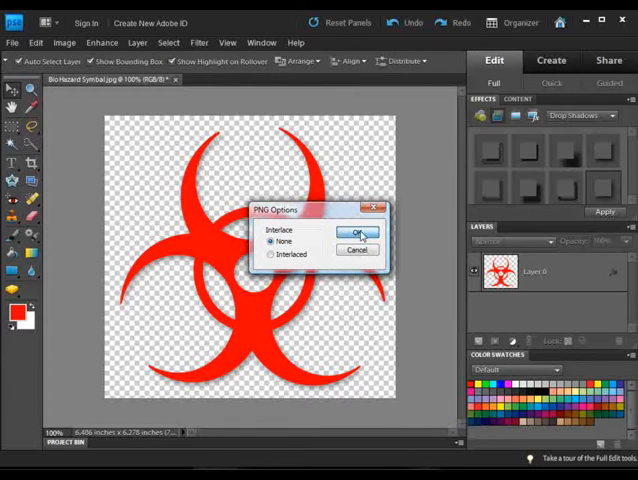
click(357, 232)
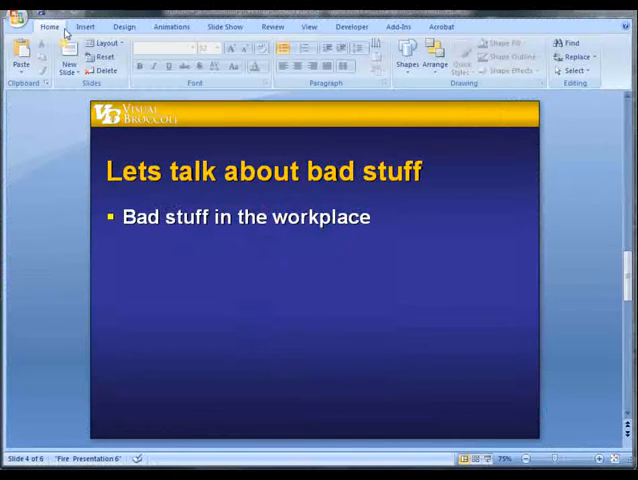
Insert Bio Hazard 2.png below the 'bad stuff' bullet and play the slide show.
click(85, 26)
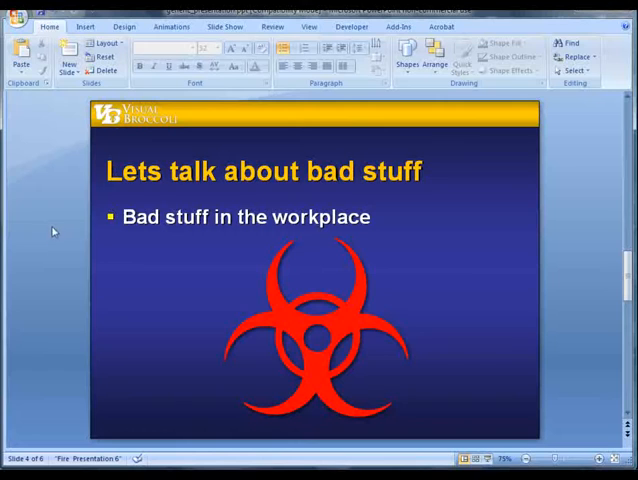
mouse_move(140, 193)
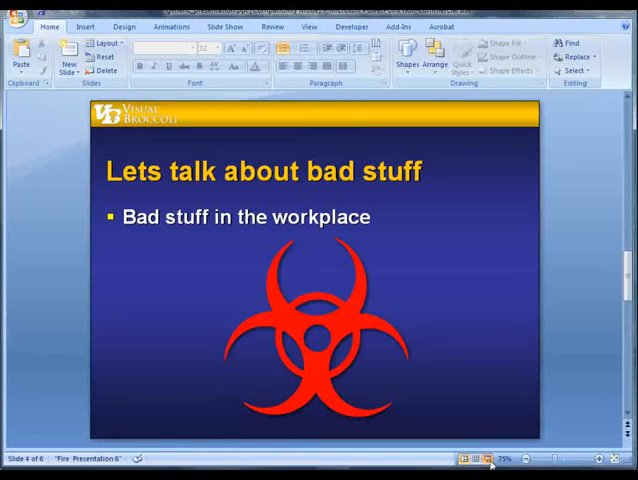
click(490, 460)
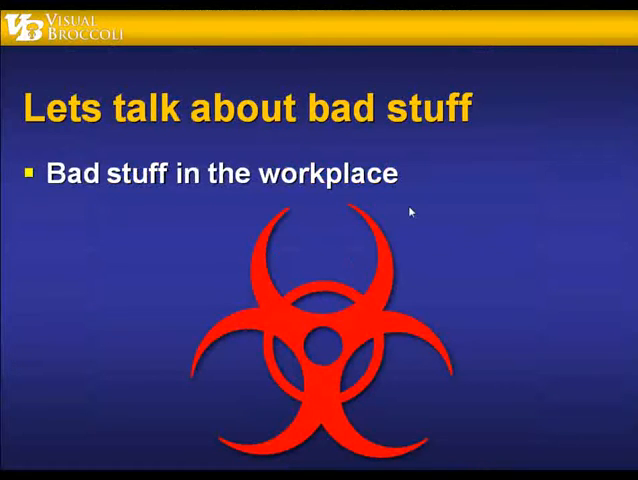
mouse_move(510, 224)
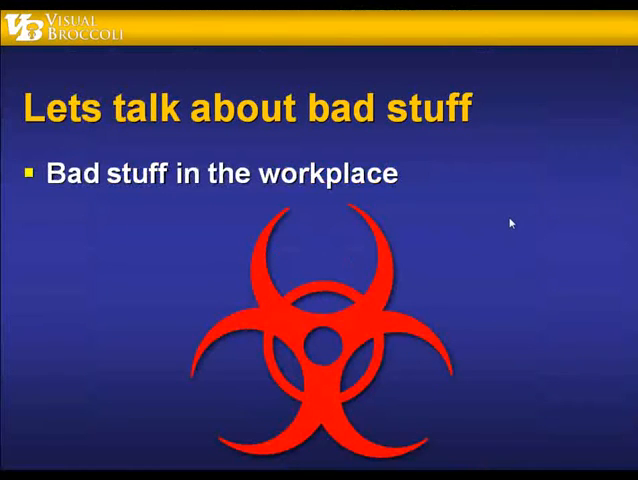